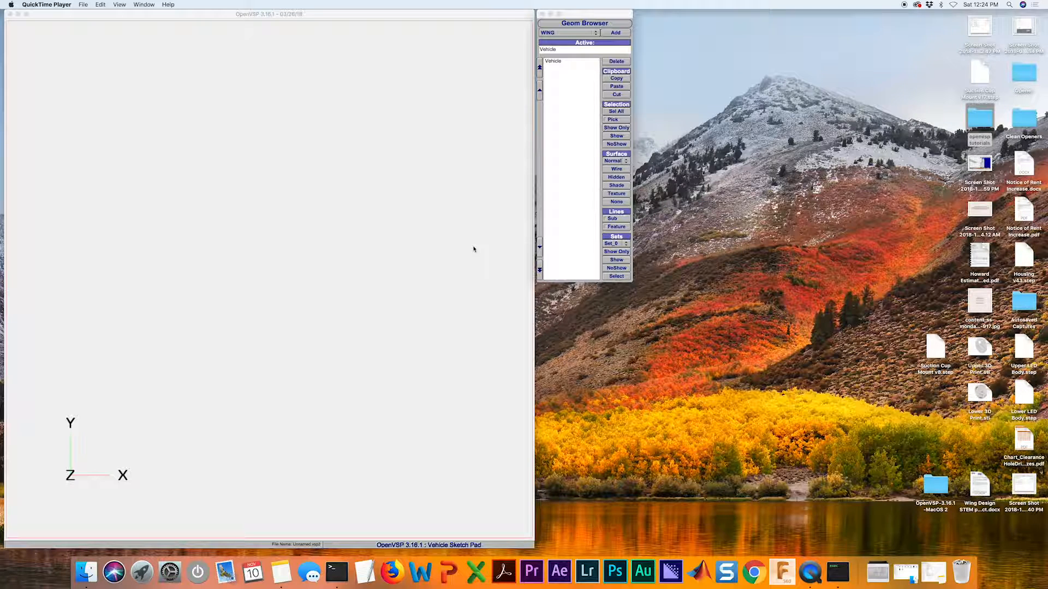
pyautogui.moveTo(666, 375)
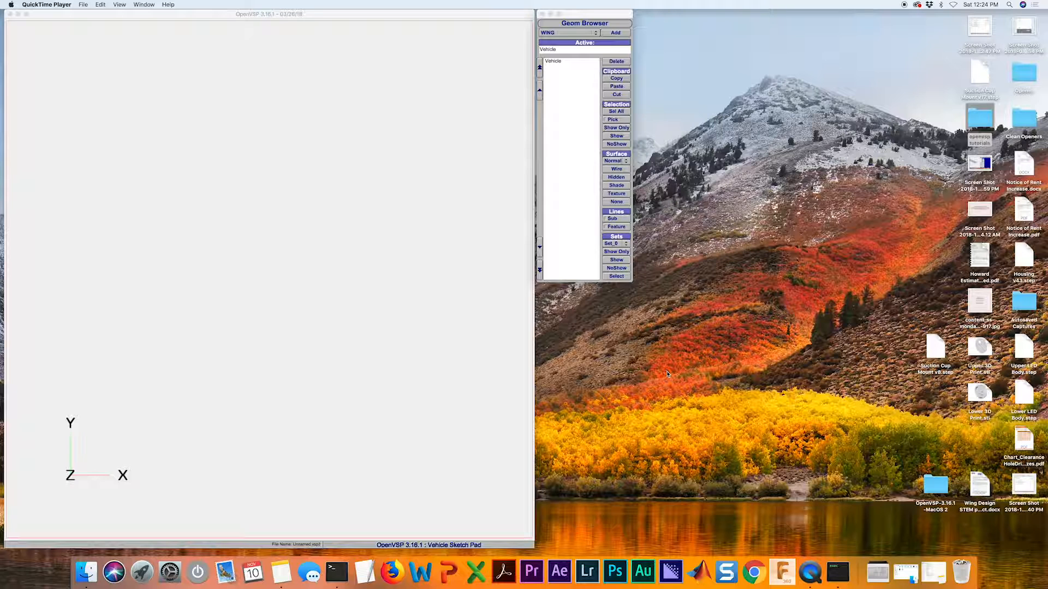
pyautogui.moveTo(880, 480)
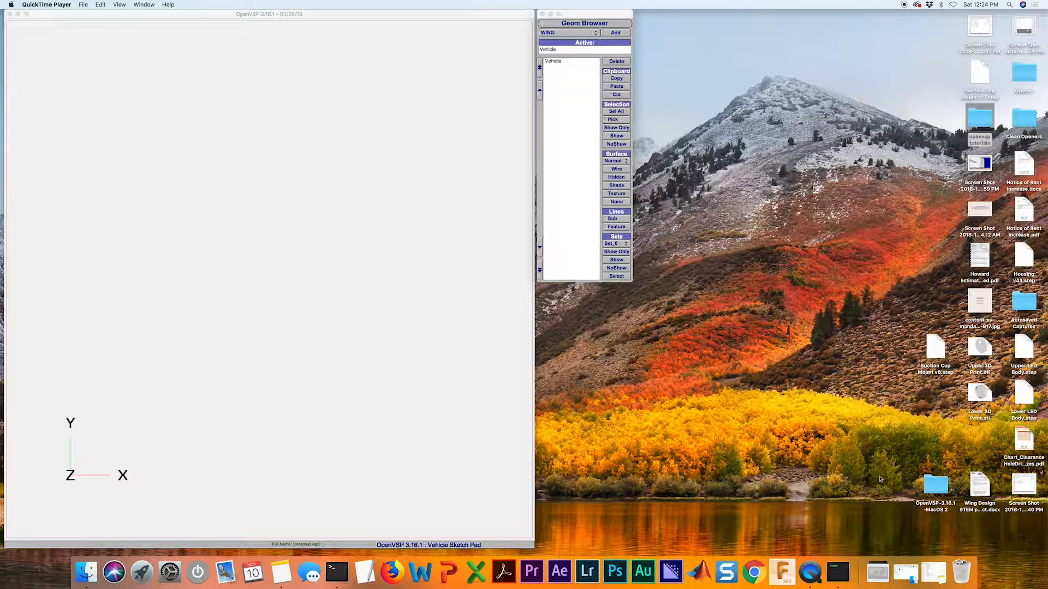
pyautogui.moveTo(958, 495)
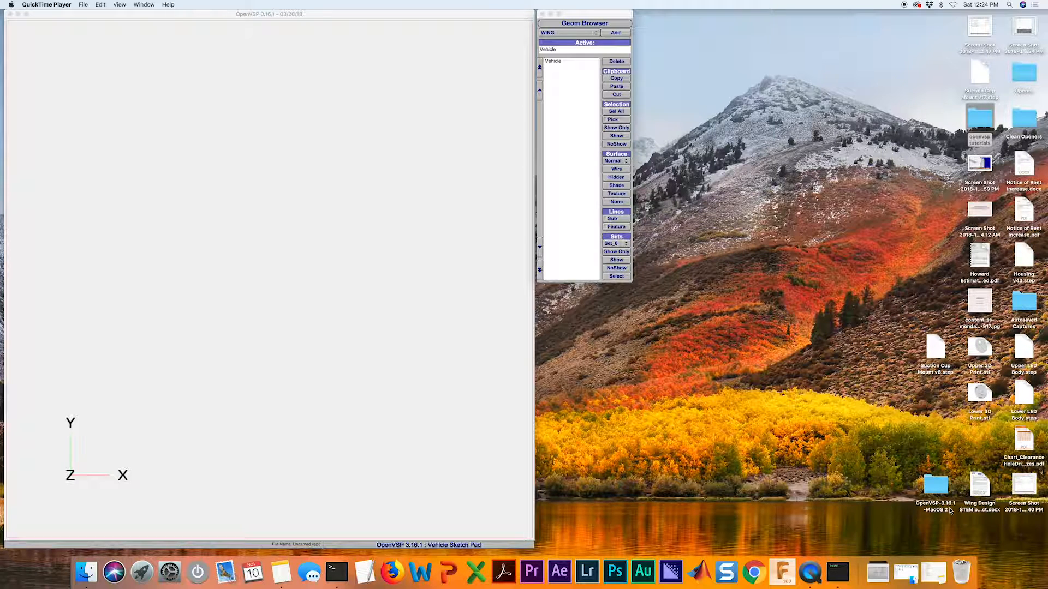
pyautogui.moveTo(686, 293)
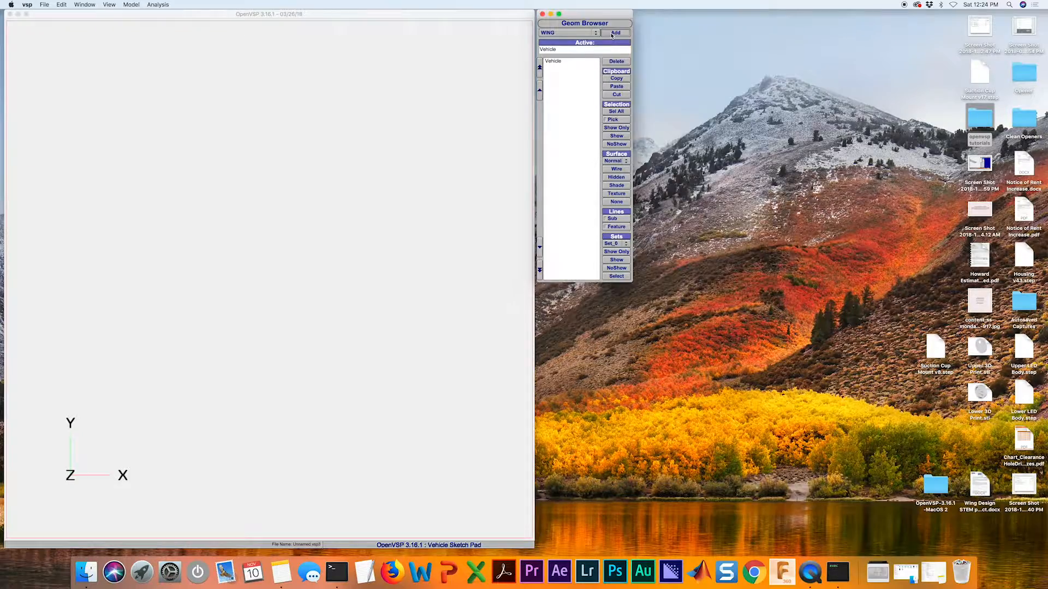
# Add a WingGeom and set its section to span 9, root chord 4, tip chord 1, sweep 0.
pyautogui.click(615, 33)
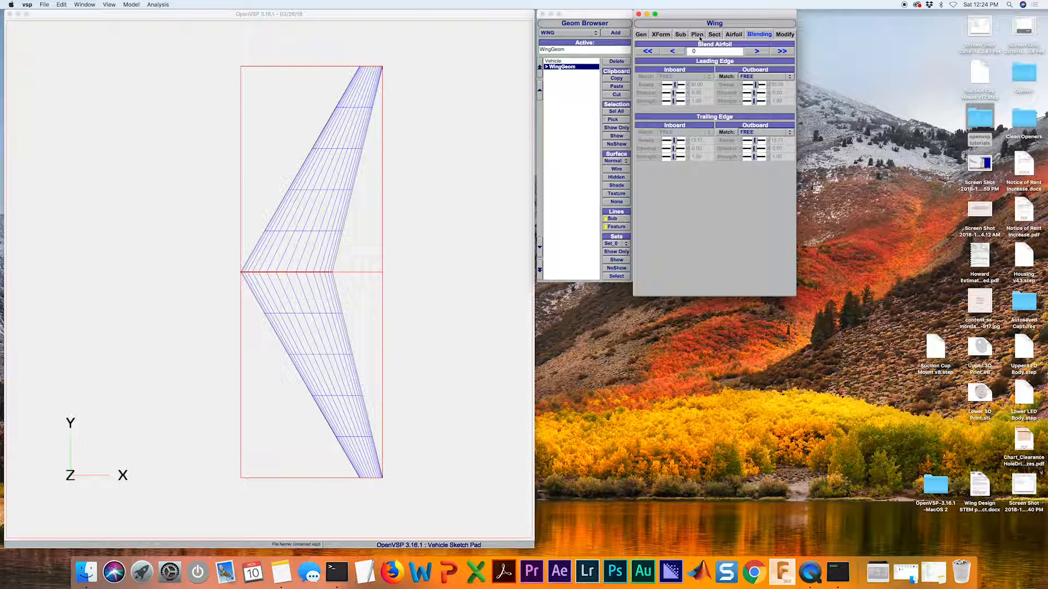
pyautogui.click(714, 33)
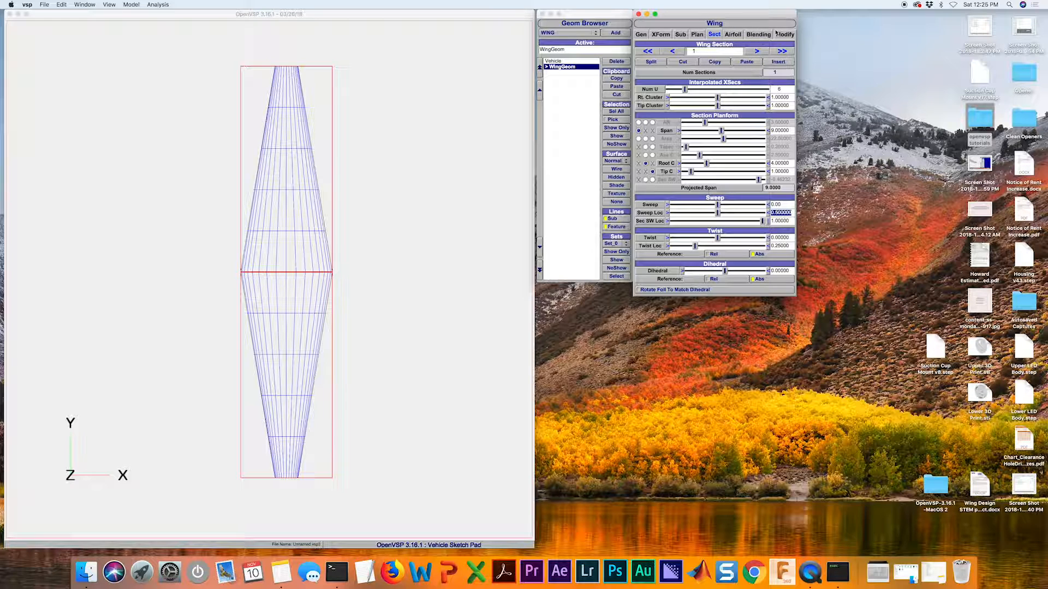
# Show the wing's leading- and trailing-edge Blending settings.
pyautogui.click(759, 34)
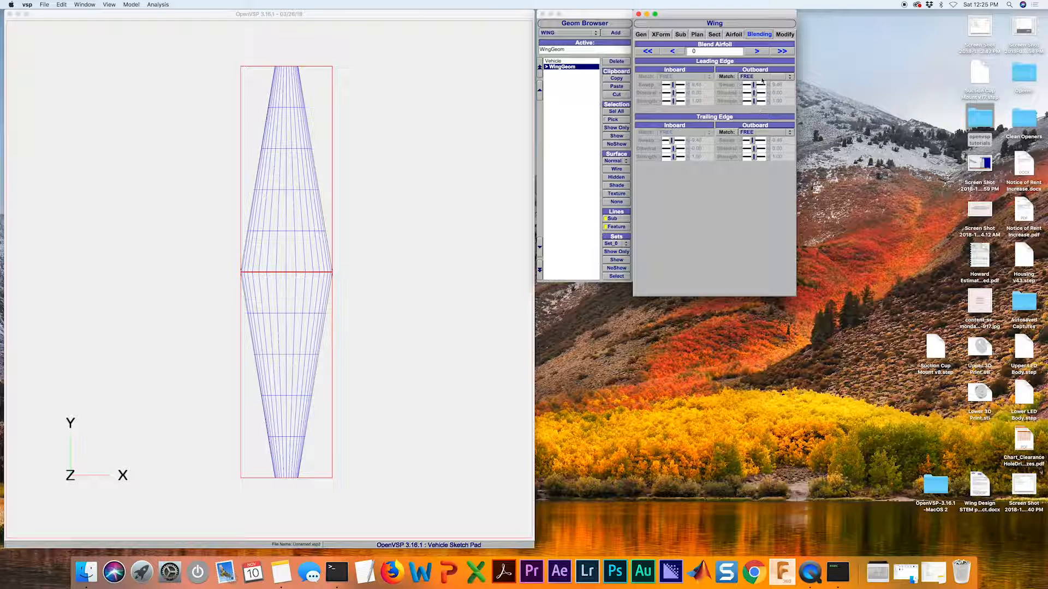
# Set LE and TE Outboard Match to ANGLES with sweep 0, dihedral 0, strength 1.5.
pyautogui.click(767, 76)
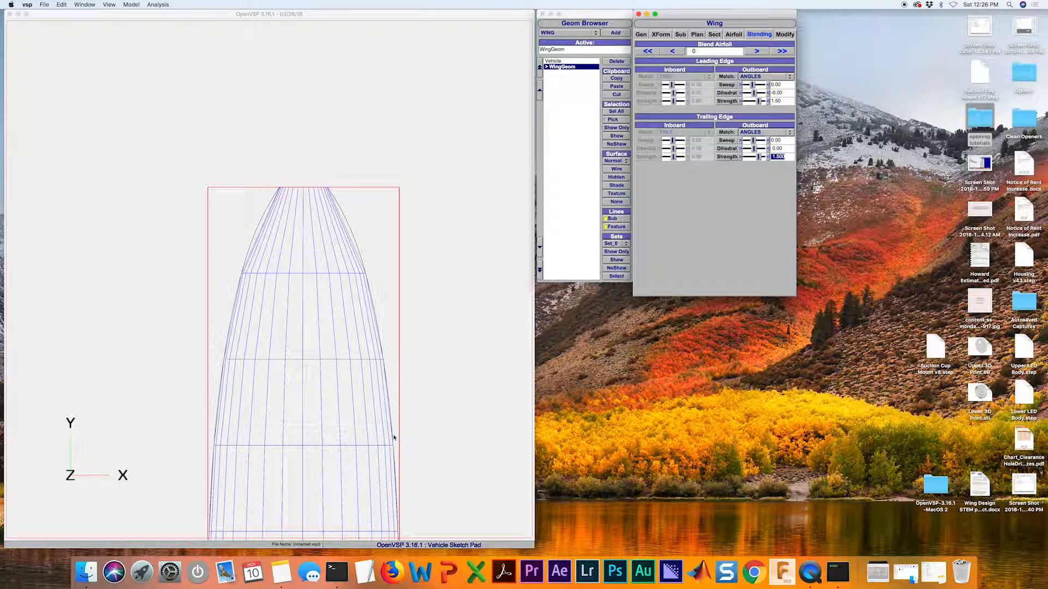
pyautogui.moveTo(371, 265)
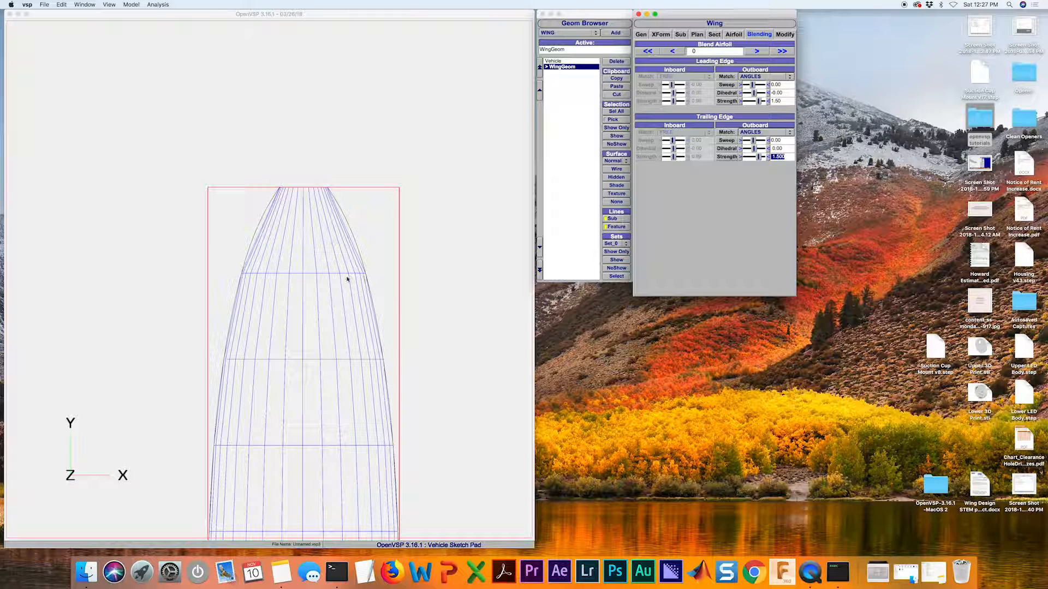
pyautogui.moveTo(421, 381)
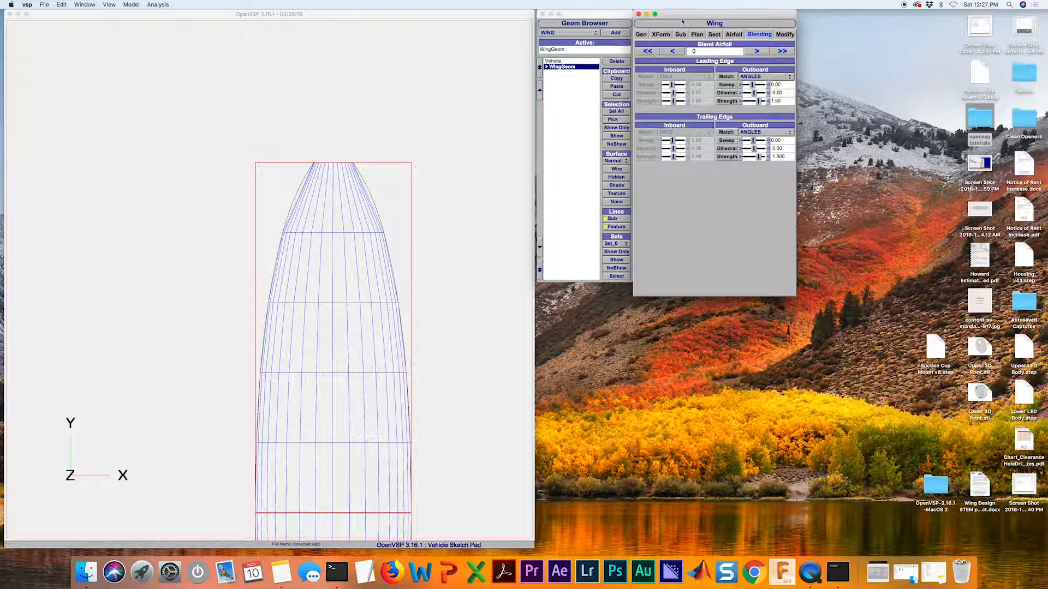
# Raise the section's interpolated XSec Num U to 23 for a denser mesh.
pyautogui.click(714, 34)
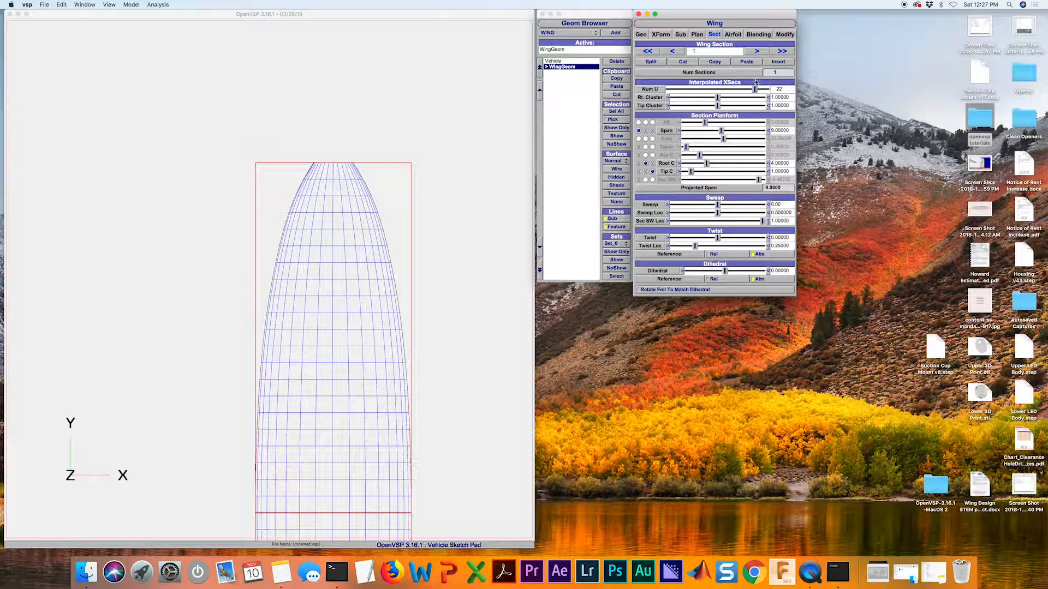
pyautogui.click(756, 88)
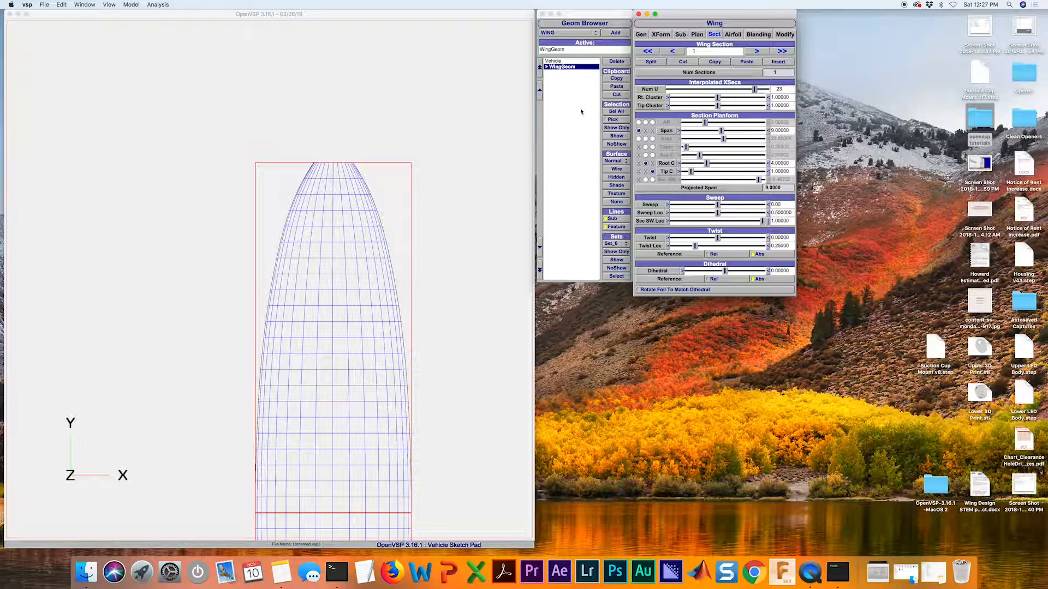
pyautogui.click(616, 185)
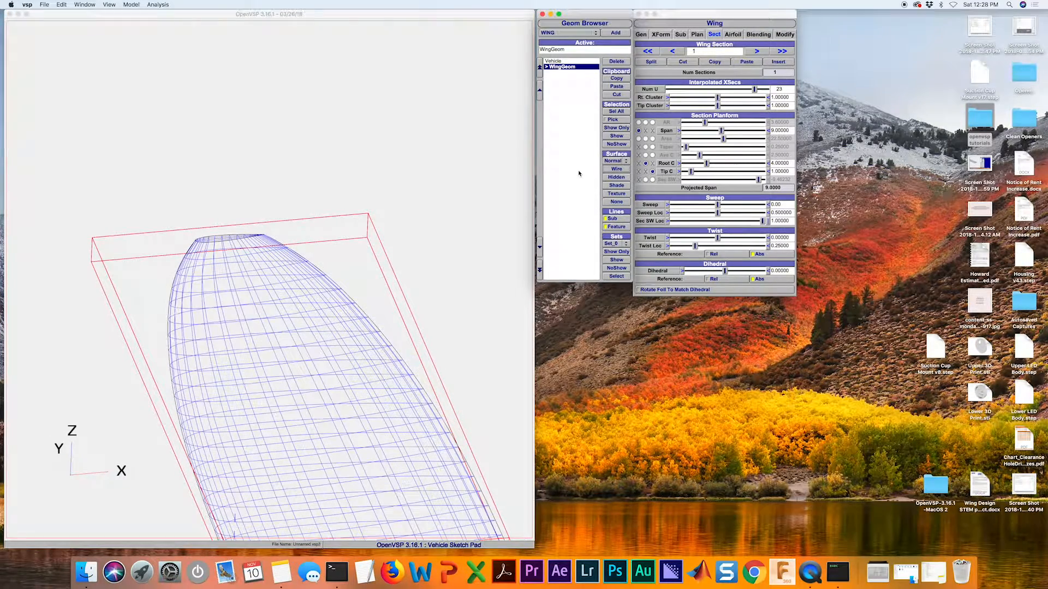
# Switch the 3D window to the standard Top view of the wing.
pyautogui.click(110, 4)
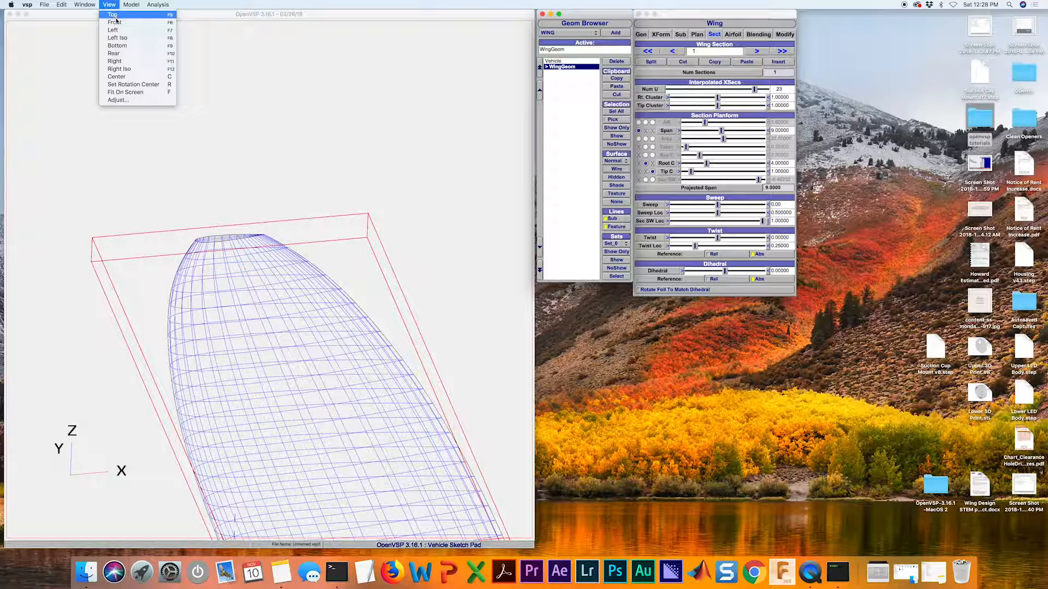
pyautogui.click(113, 14)
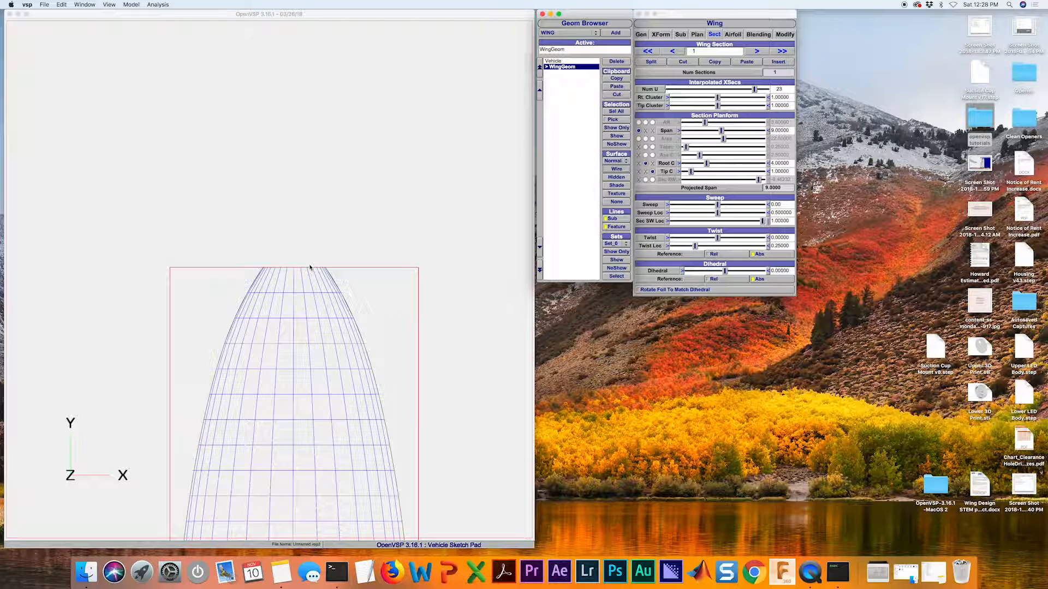
pyautogui.moveTo(415, 206)
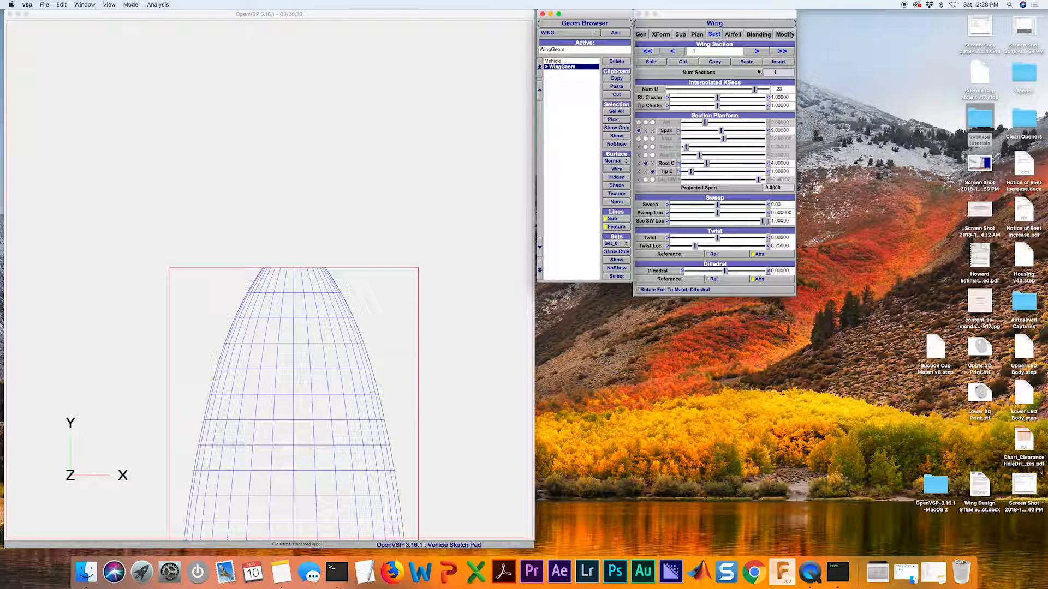
# Split in a short tip section with root chord 1 tapering to about 0.5.
pyautogui.click(755, 51)
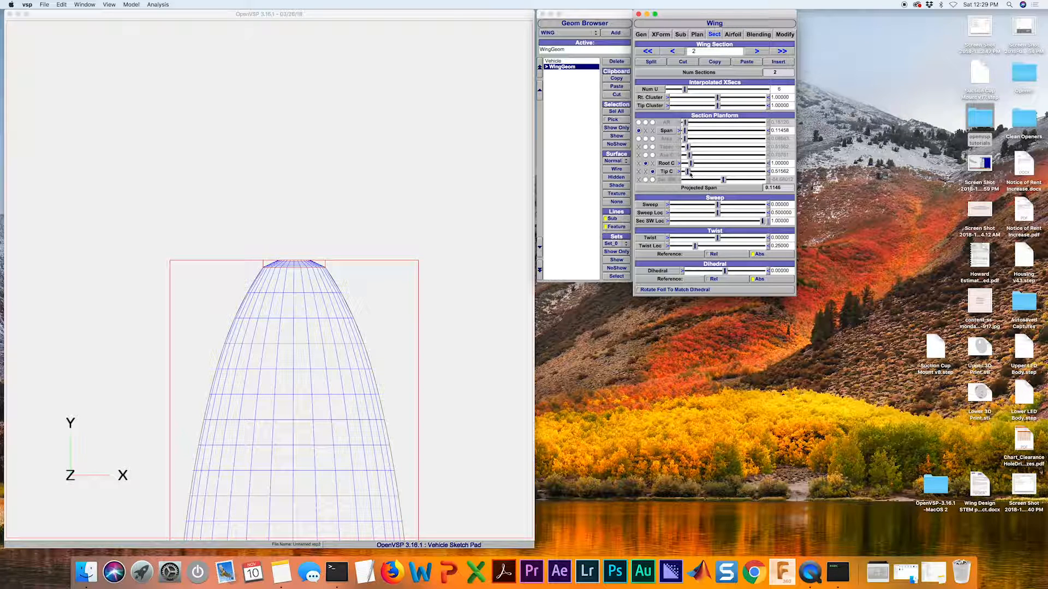
pyautogui.click(758, 34)
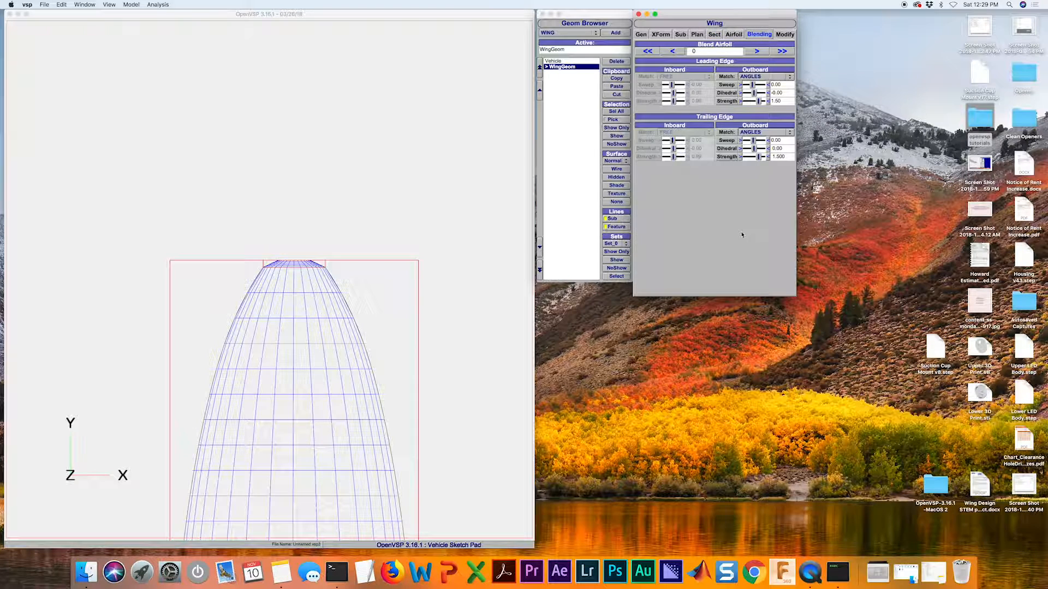
# Blend airfoil 1 outboard by ANGLES: LE sweep 50, TE sweep −50, strength 0.86.
pyautogui.click(756, 52)
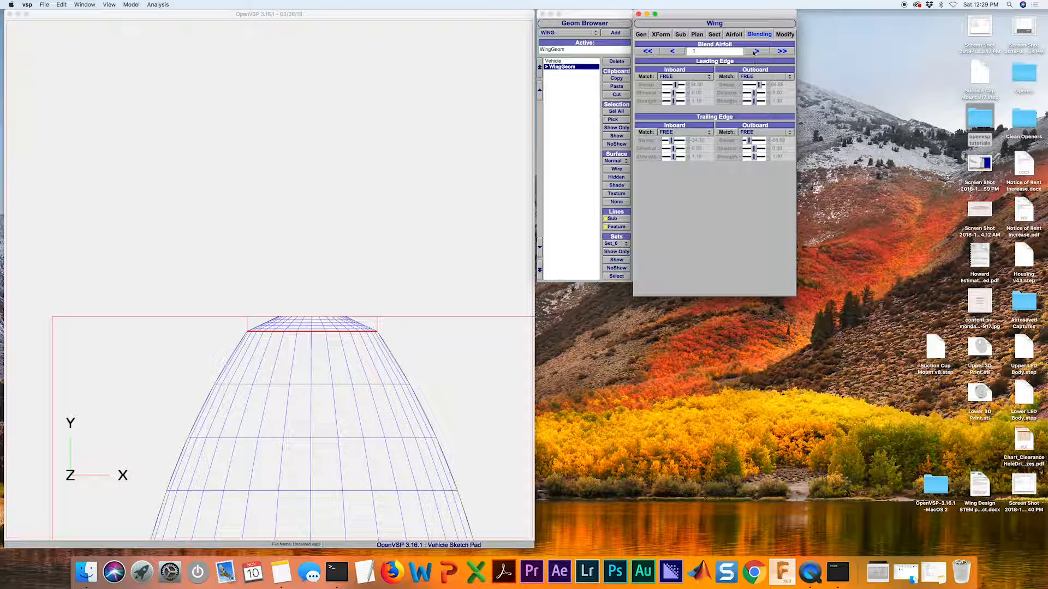
pyautogui.click(755, 52)
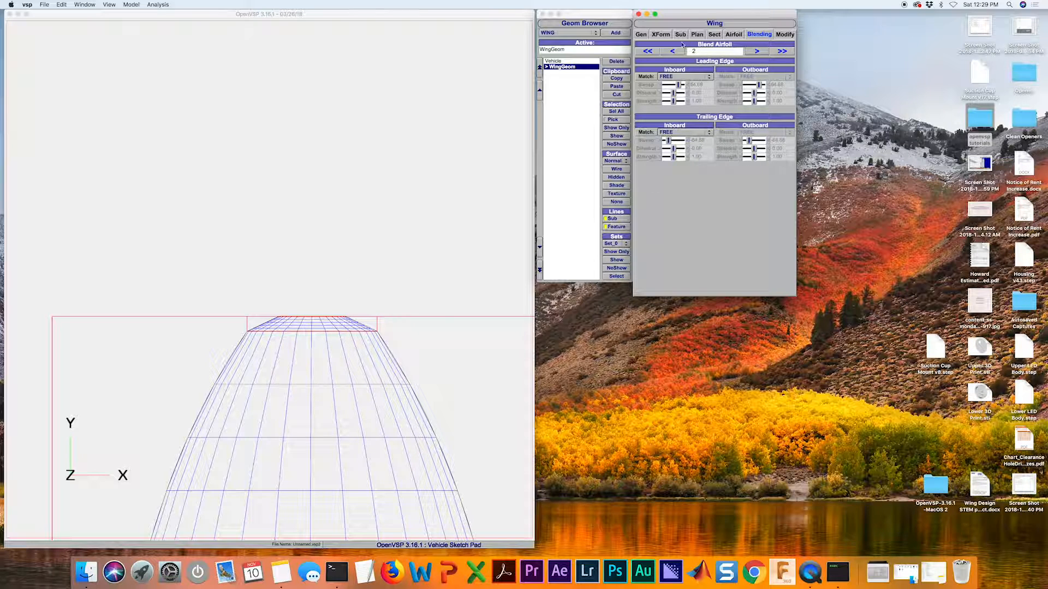
pyautogui.click(765, 76)
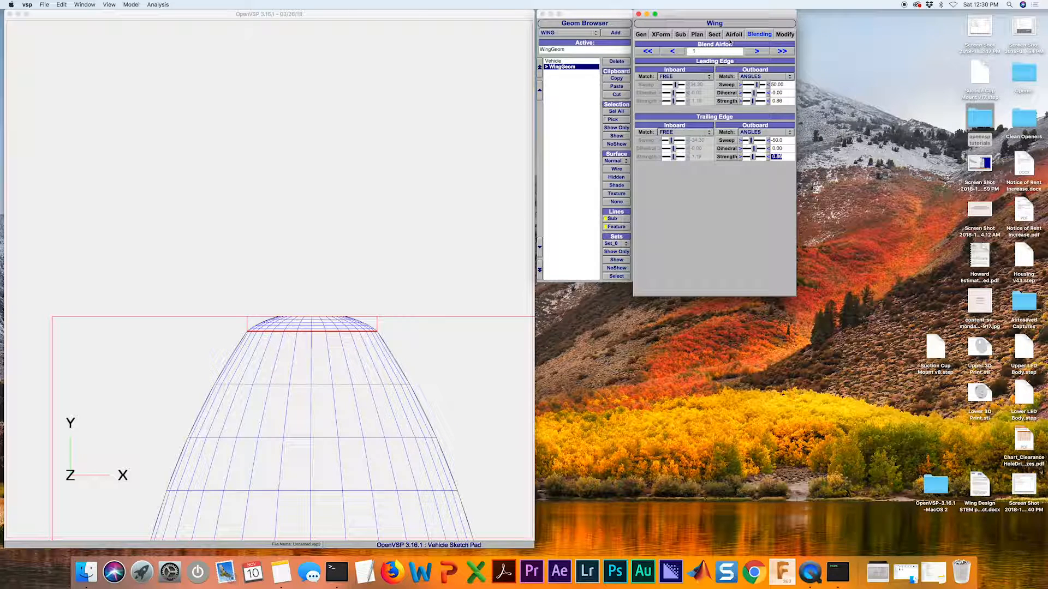
pyautogui.click(697, 34)
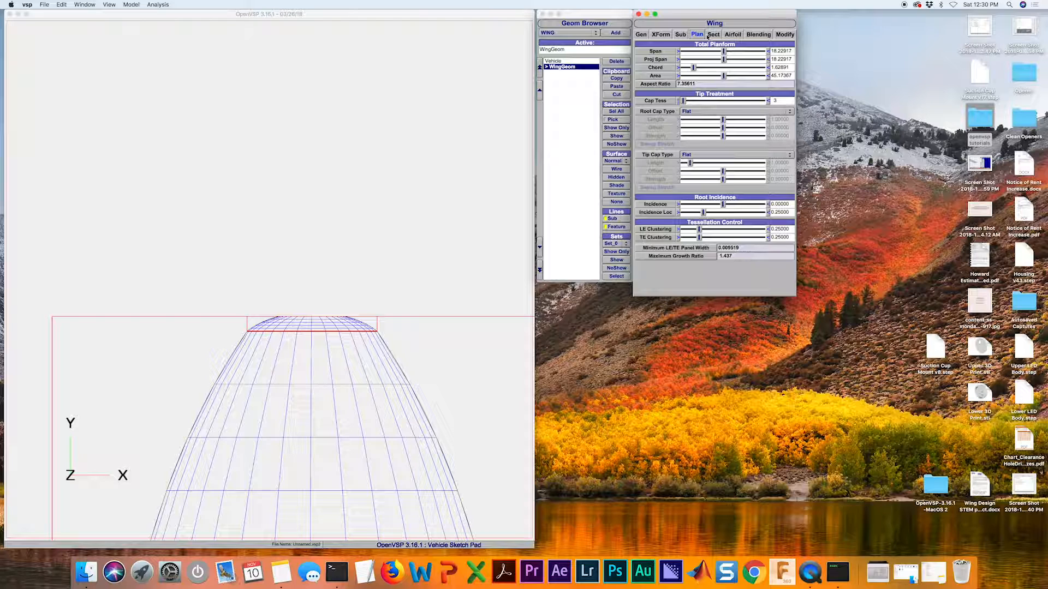